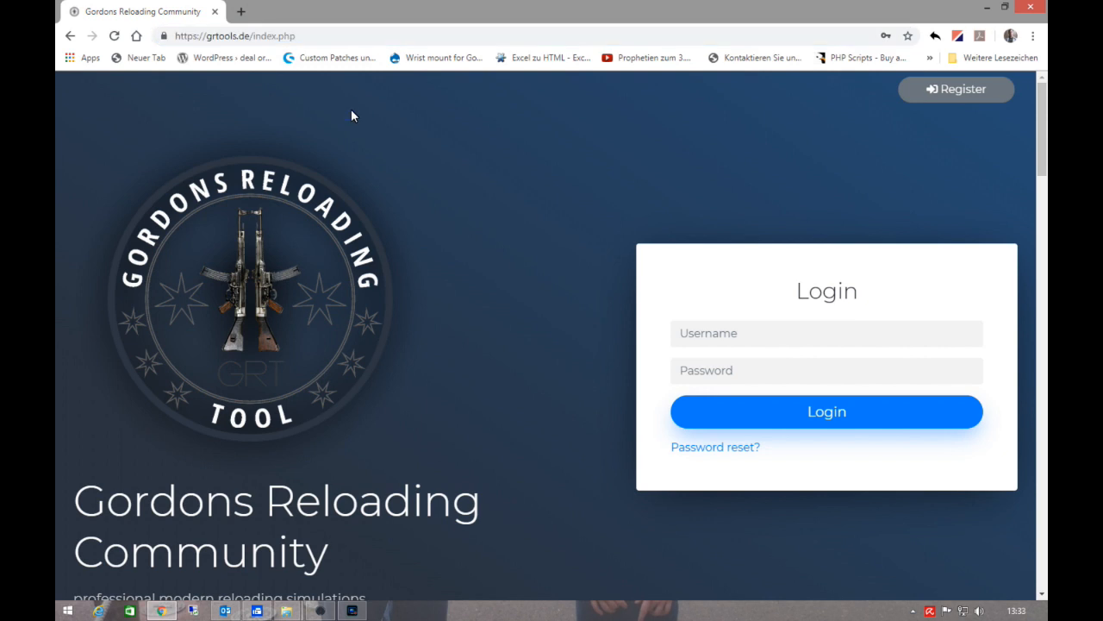
mouse_move(455, 209)
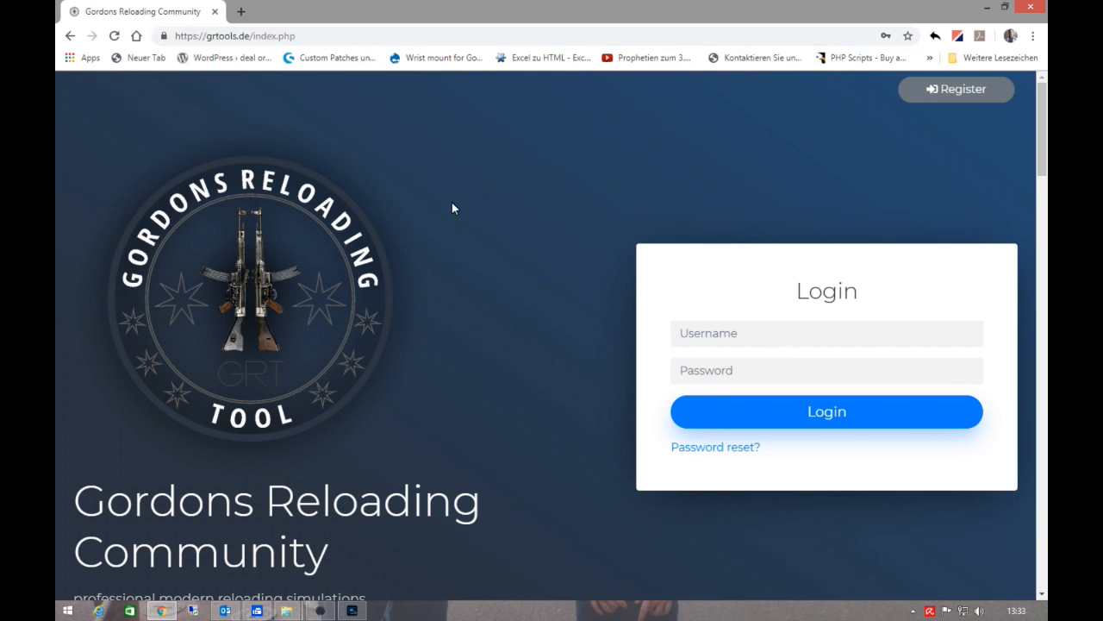
scroll("down", 3)
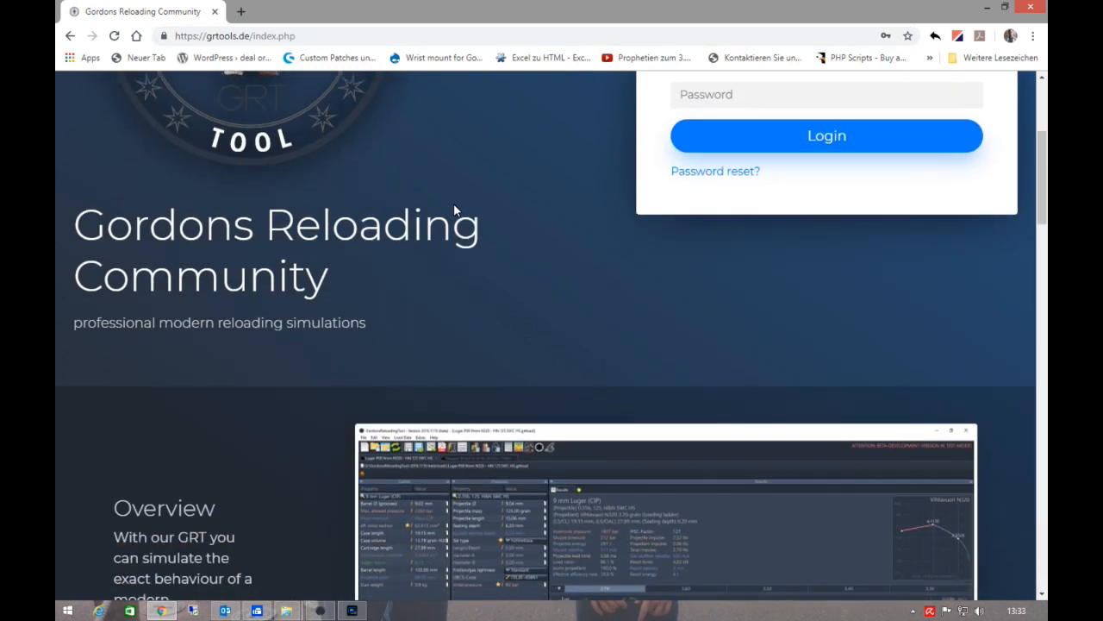
scroll("down", 3)
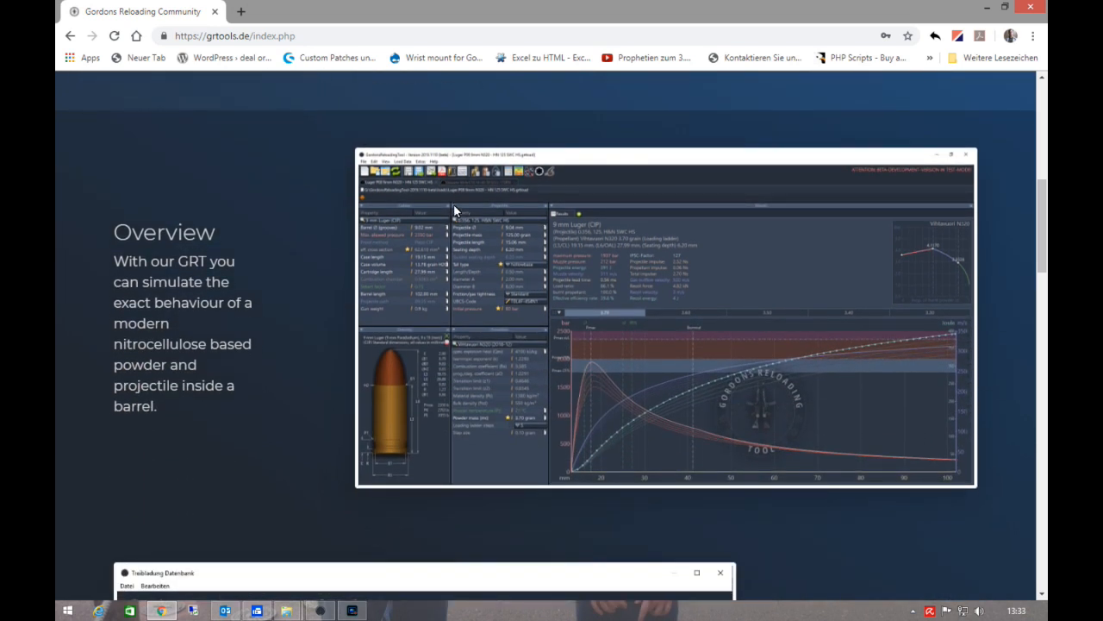
scroll("down", 3)
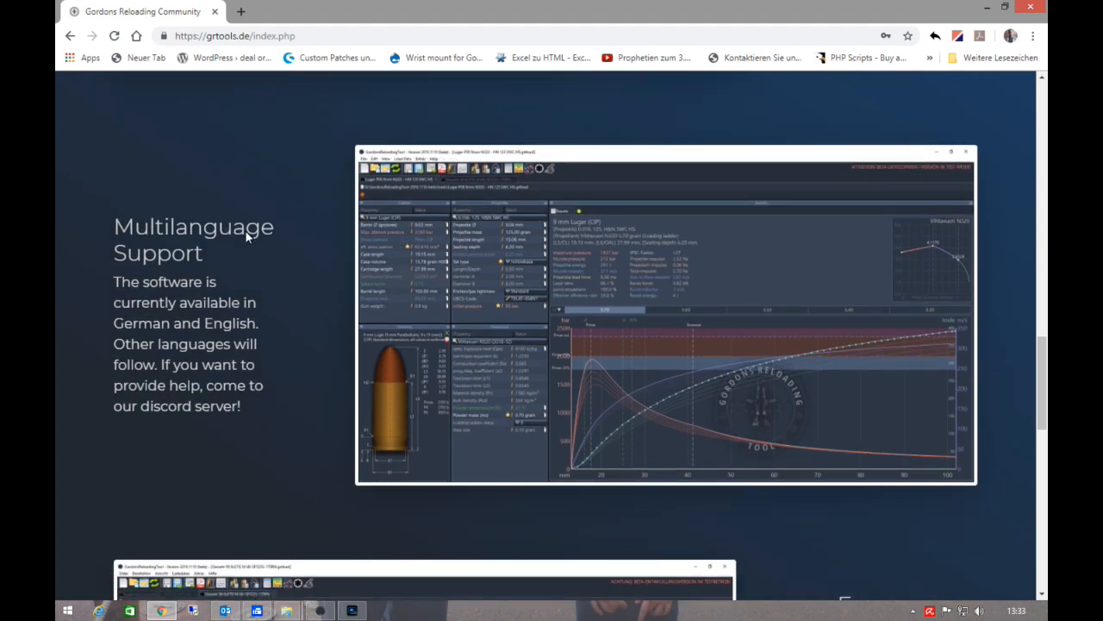
mouse_move(350, 250)
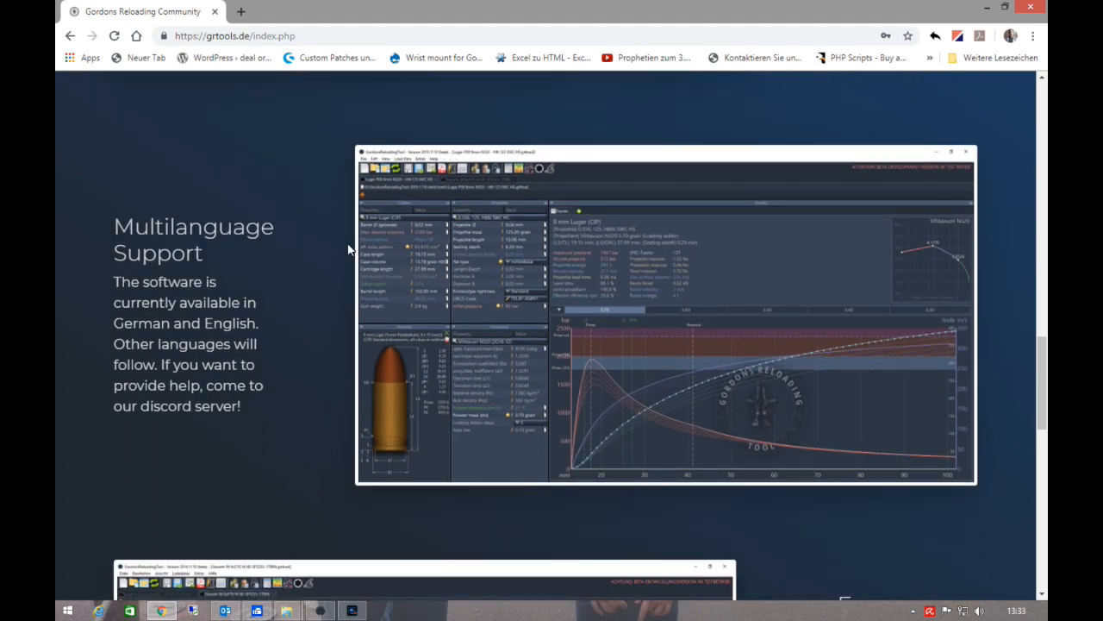